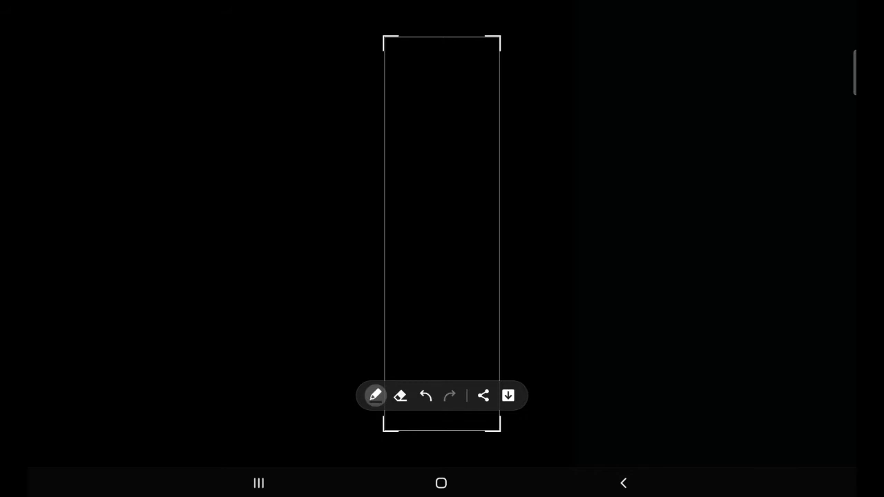
Sketch a dash with 95, a boxed 1 and a down-right arrow, then clear the annotations.
left_click_drag(58, 318, 100, 283)
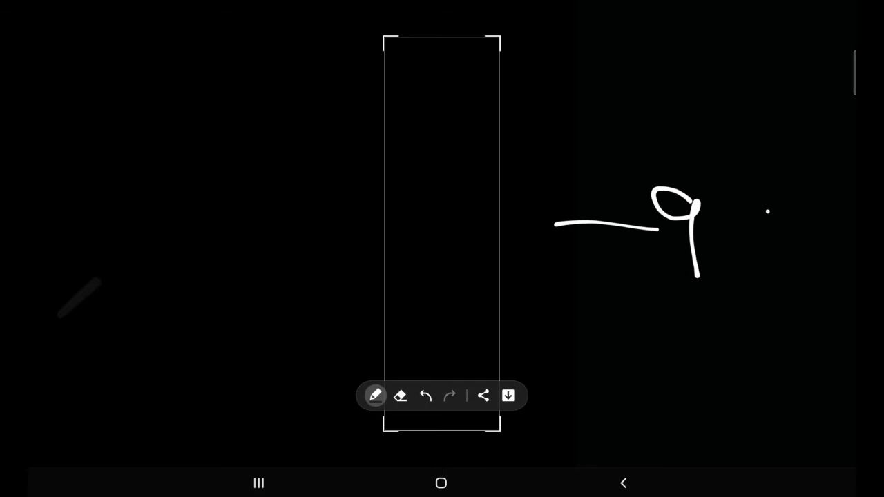
left_click_drag(739, 207, 749, 270)
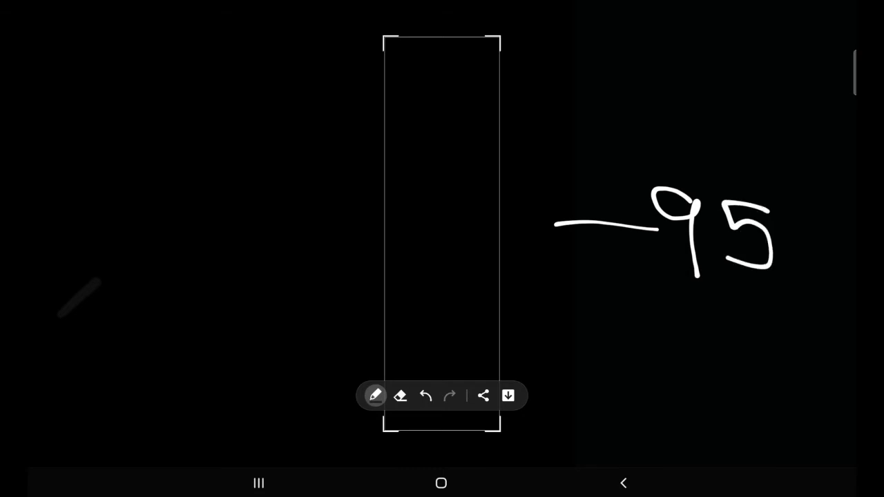
left_click_drag(468, 171, 461, 276)
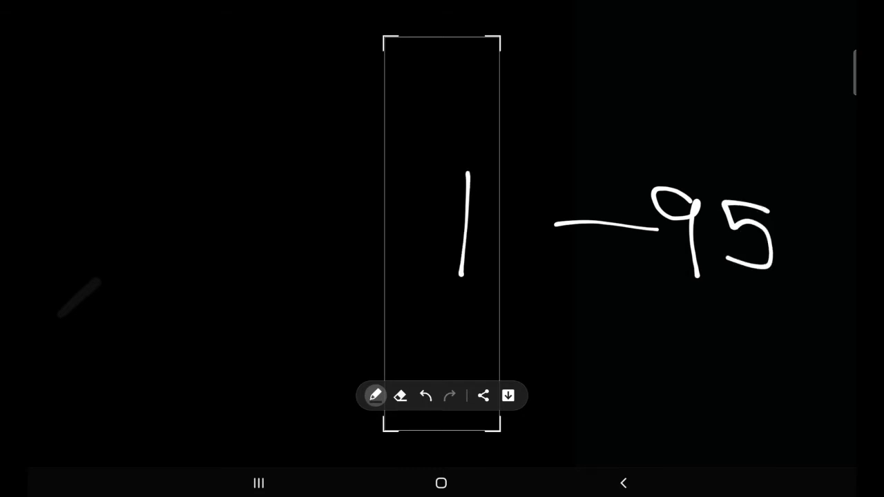
left_click_drag(532, 166, 428, 321)
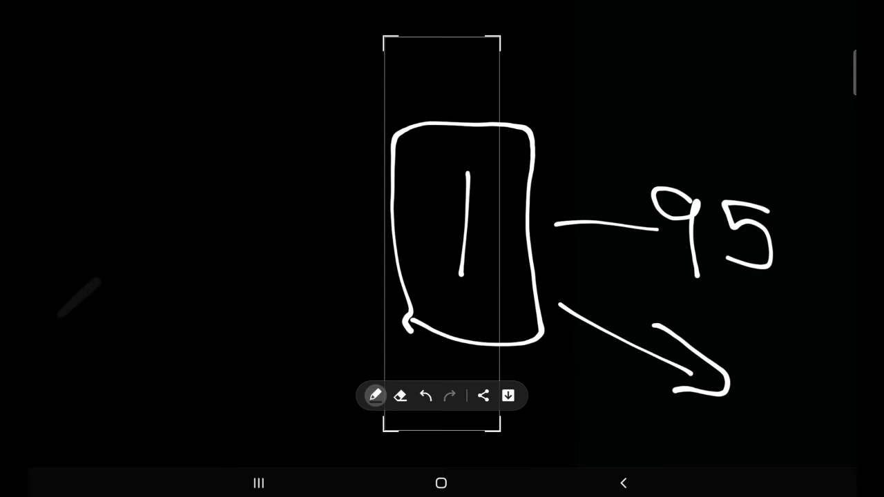
left_click(425, 395)
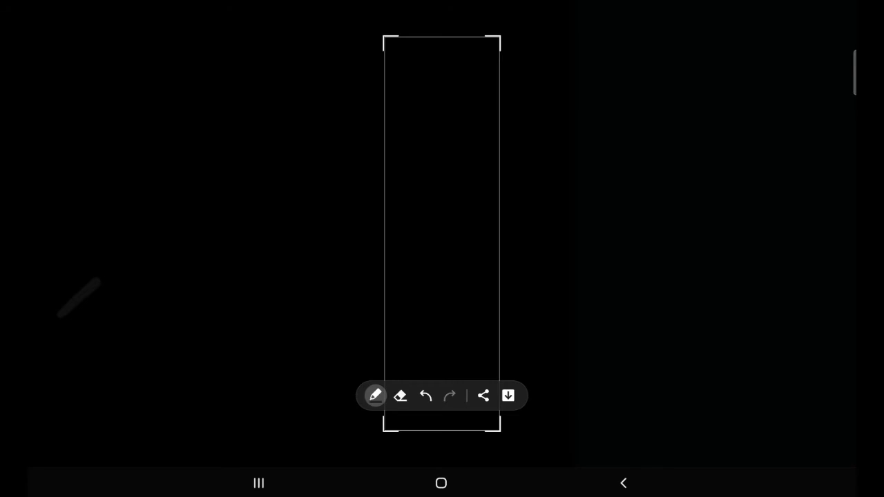
Erase the remaining marks and draw a long wavy horizontal line across the right side.
left_click_drag(573, 234, 555, 343)
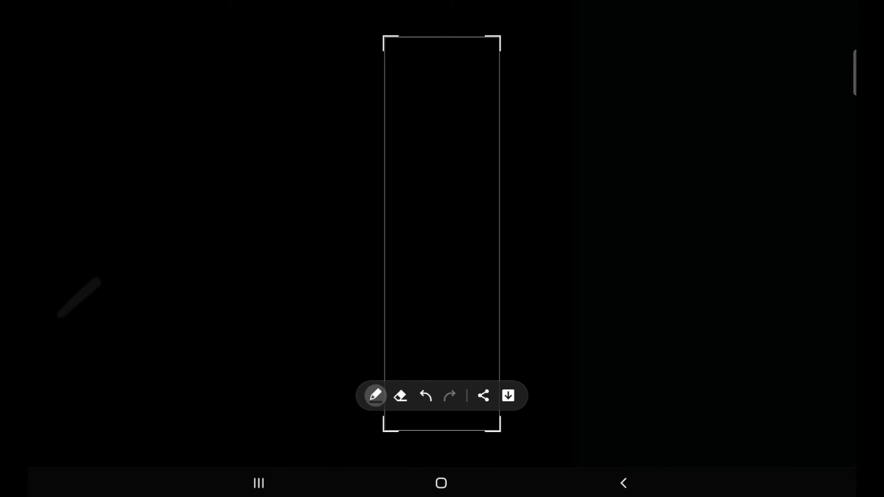
left_click_drag(528, 185, 801, 199)
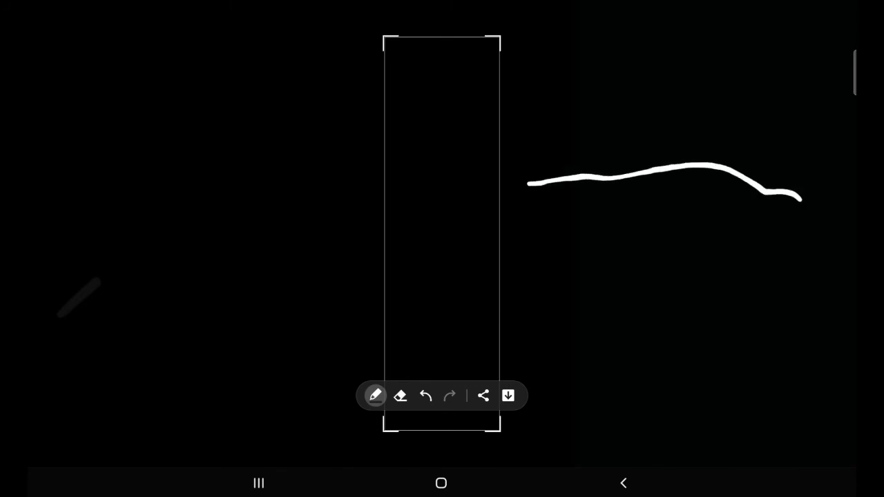